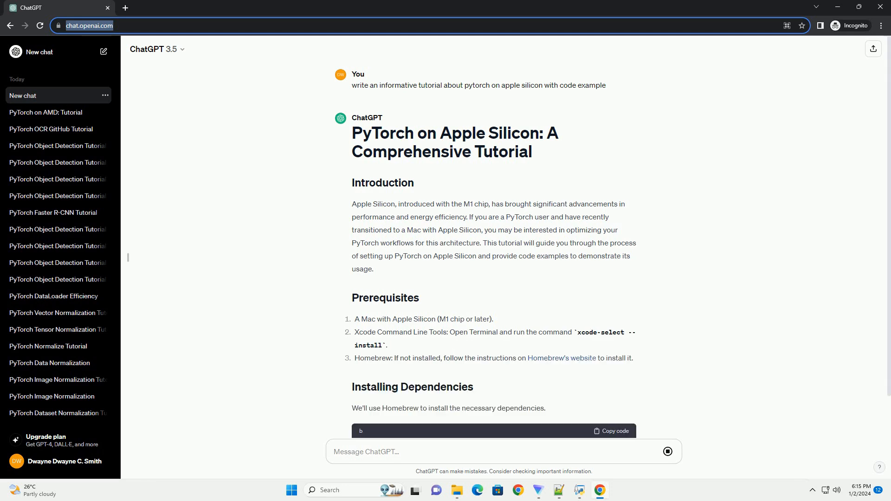
{"action": "scroll", "scroll_direction": "down", "scroll_amount": 3}
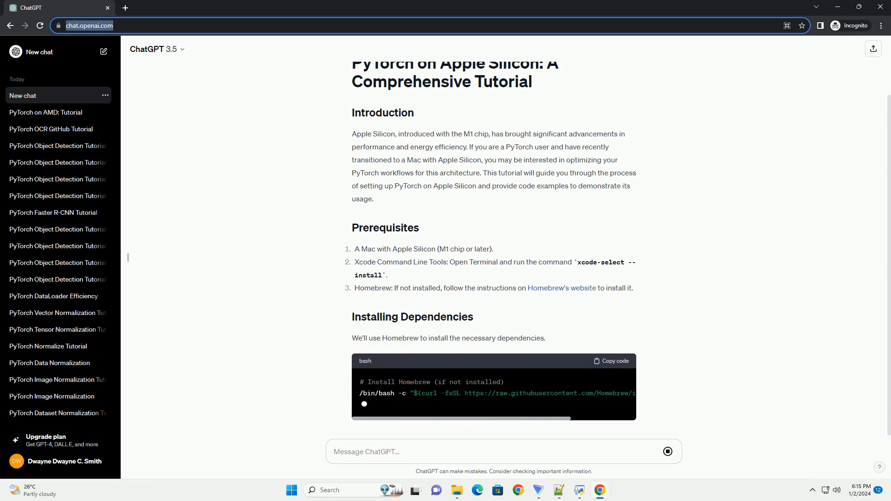
{"action": "scroll", "scroll_direction": "down", "scroll_amount": 3}
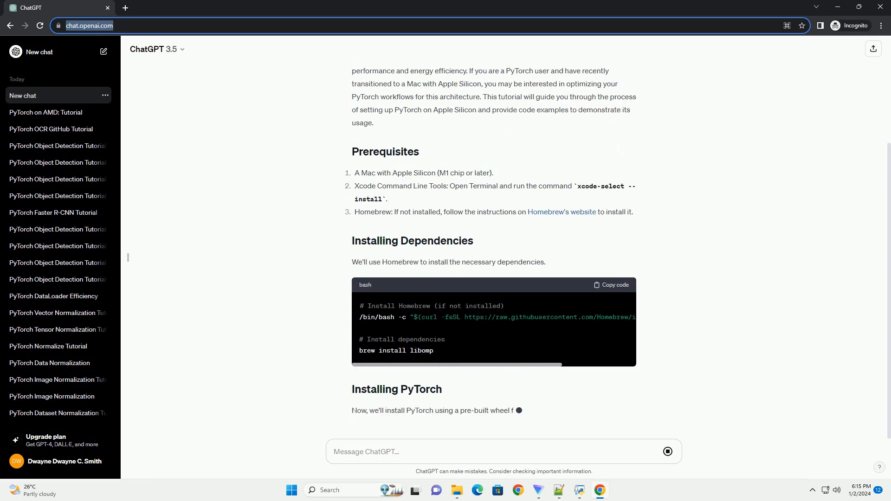
{"action": "scroll", "scroll_direction": "down", "scroll_amount": 3}
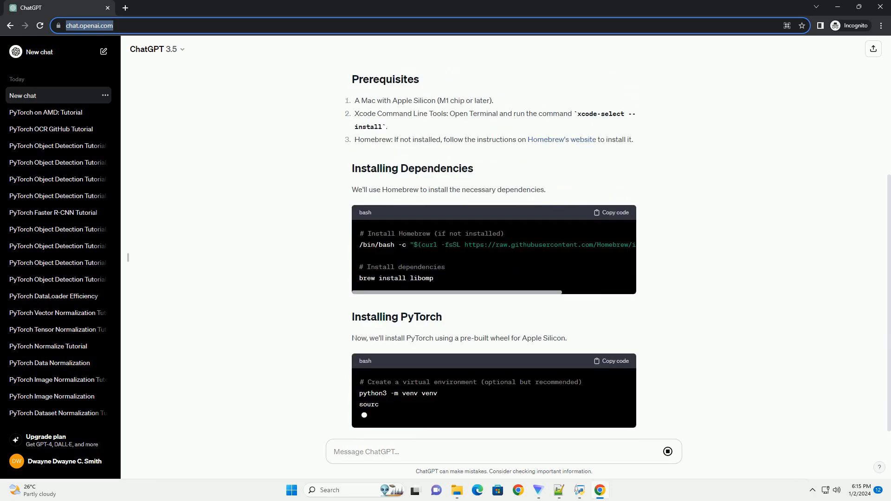
{"action": "scroll", "scroll_direction": "down", "scroll_amount": 3}
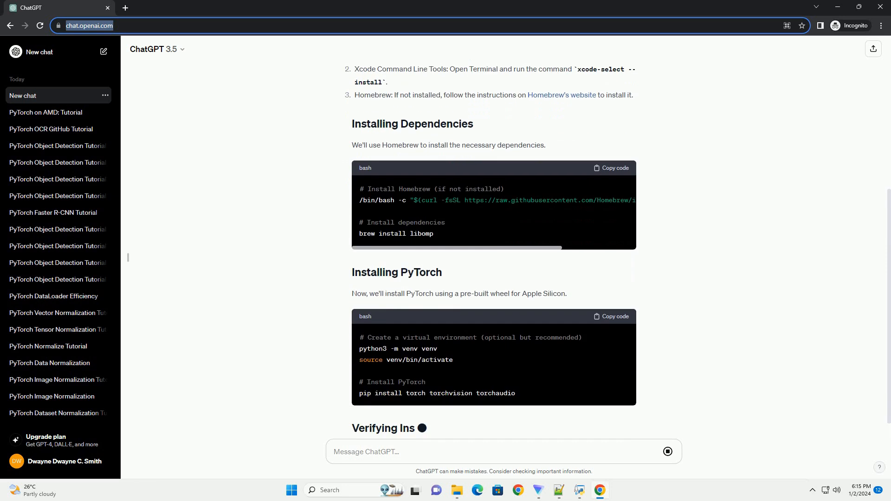
{"action": "scroll", "scroll_direction": "down", "scroll_amount": 3}
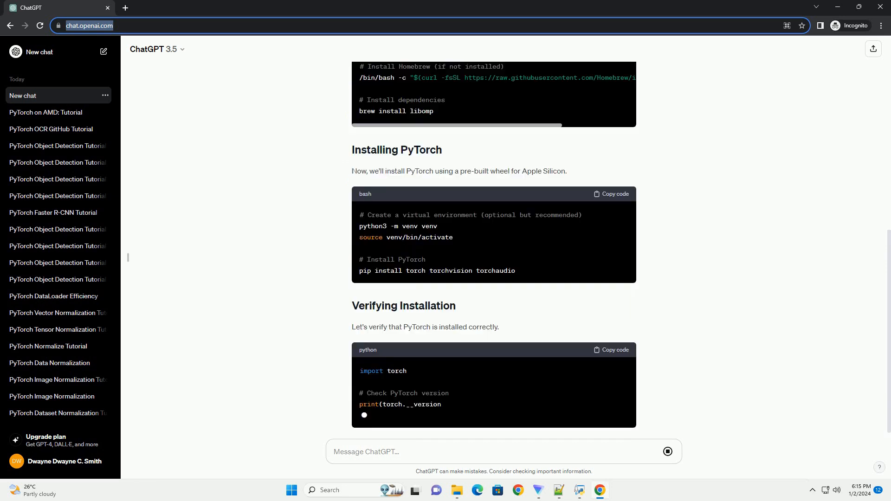
{"action": "scroll", "scroll_direction": "down", "scroll_amount": 3}
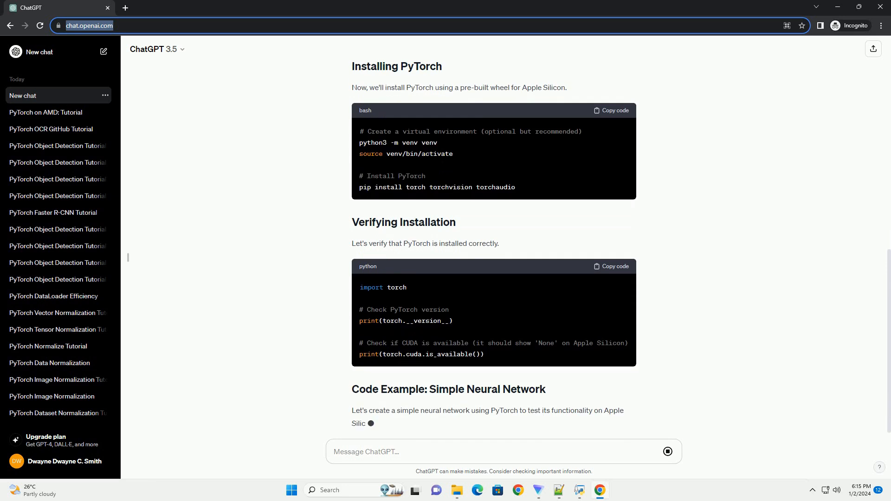
{"action": "scroll", "scroll_direction": "down", "scroll_amount": 3}
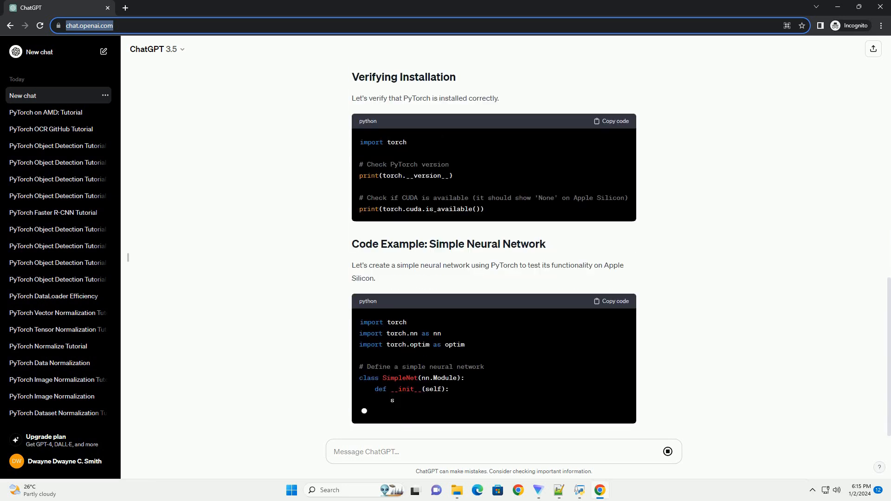
{"action": "scroll", "scroll_direction": "down", "scroll_amount": 3}
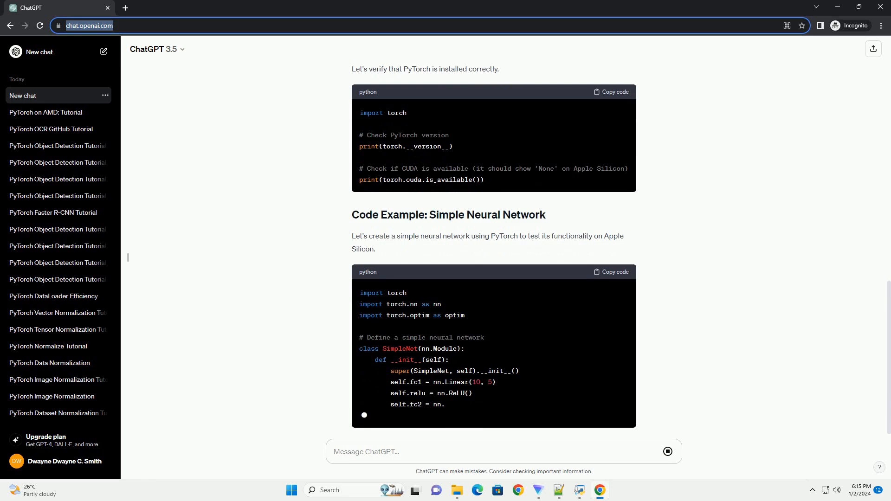
{"action": "scroll", "scroll_direction": "down", "scroll_amount": 3}
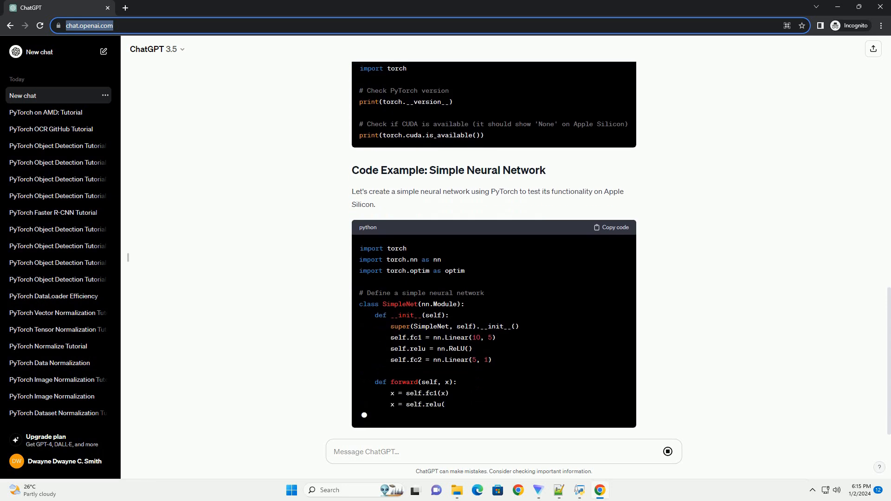
{"action": "scroll", "scroll_direction": "down", "scroll_amount": 3}
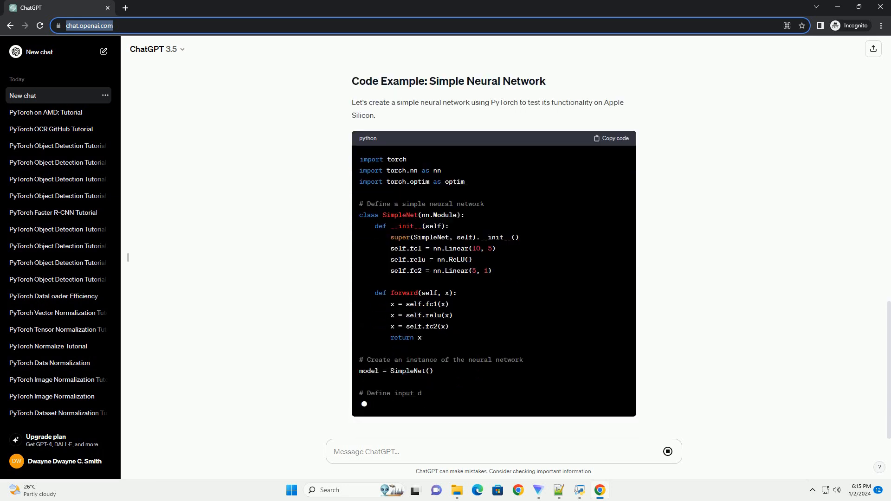
{"action": "scroll", "scroll_direction": "down", "scroll_amount": 3}
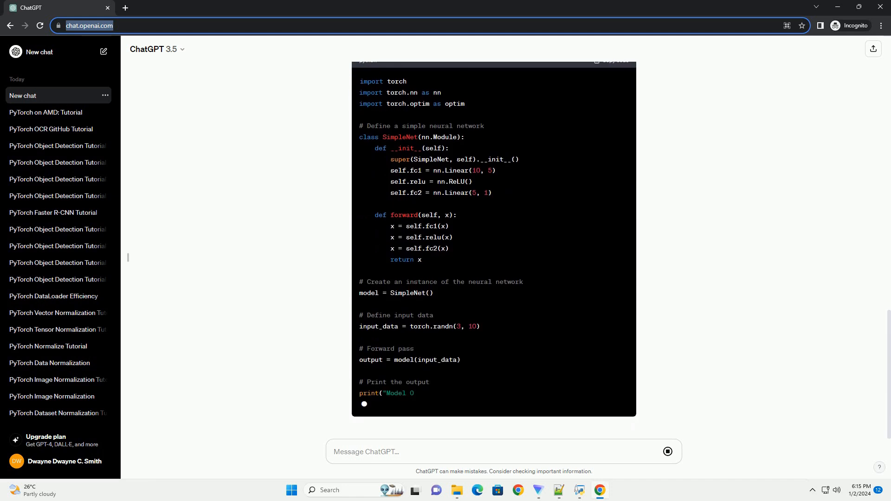
{"action": "scroll", "scroll_direction": "down", "scroll_amount": 3}
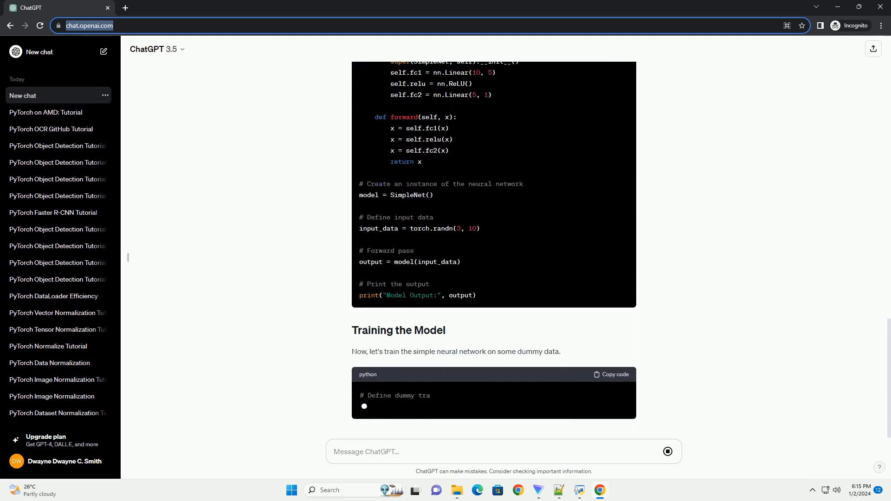
{"action": "scroll", "scroll_direction": "down", "scroll_amount": 3}
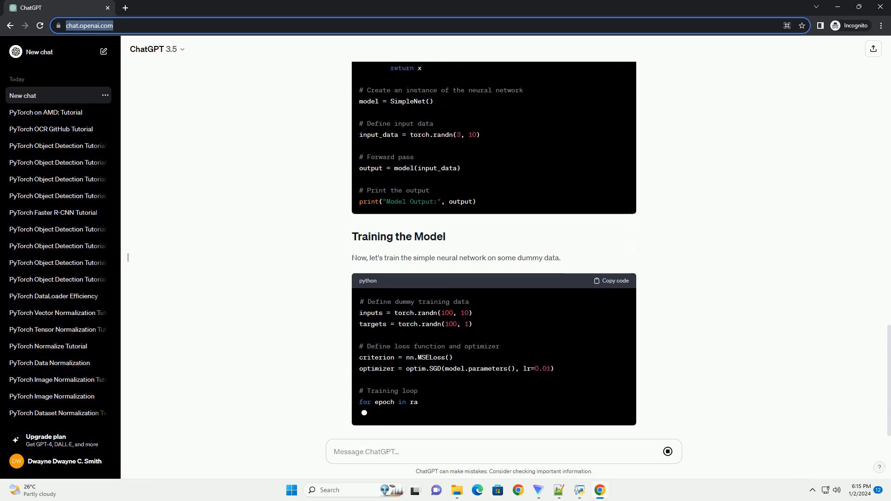
{"action": "scroll", "scroll_direction": "down", "scroll_amount": 3}
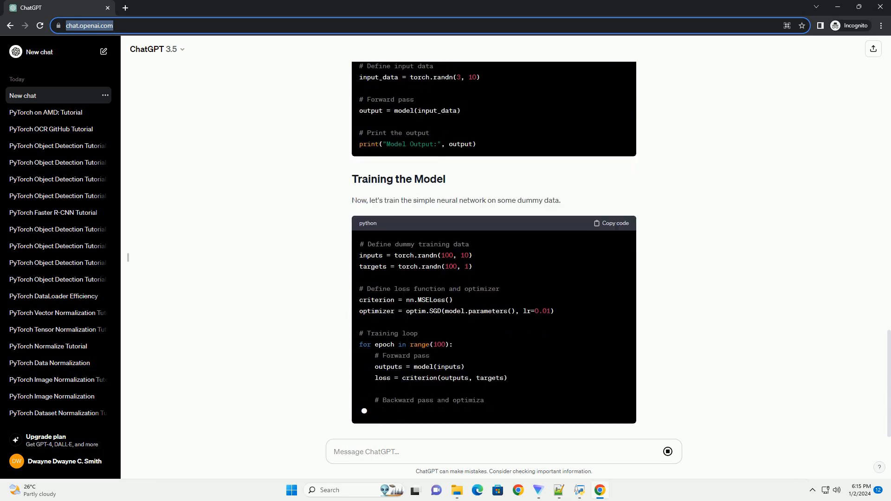
{"action": "scroll", "scroll_direction": "down", "scroll_amount": 3}
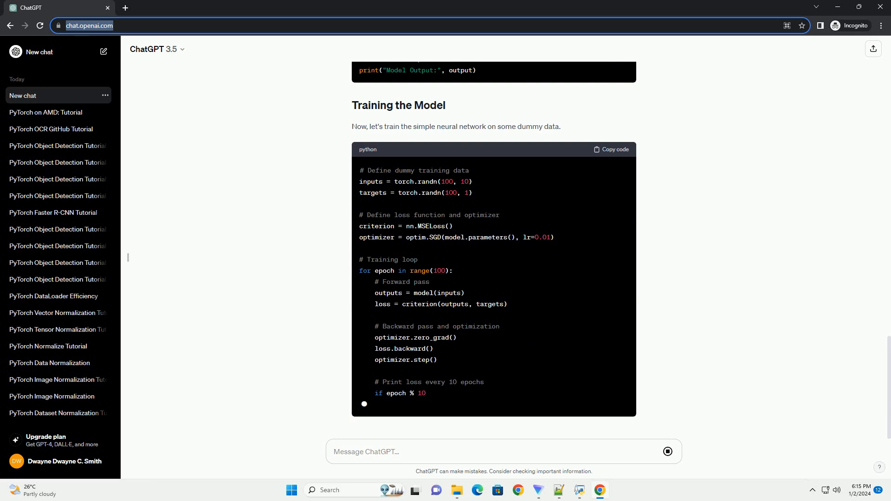
{"action": "scroll", "scroll_direction": "down", "scroll_amount": 3}
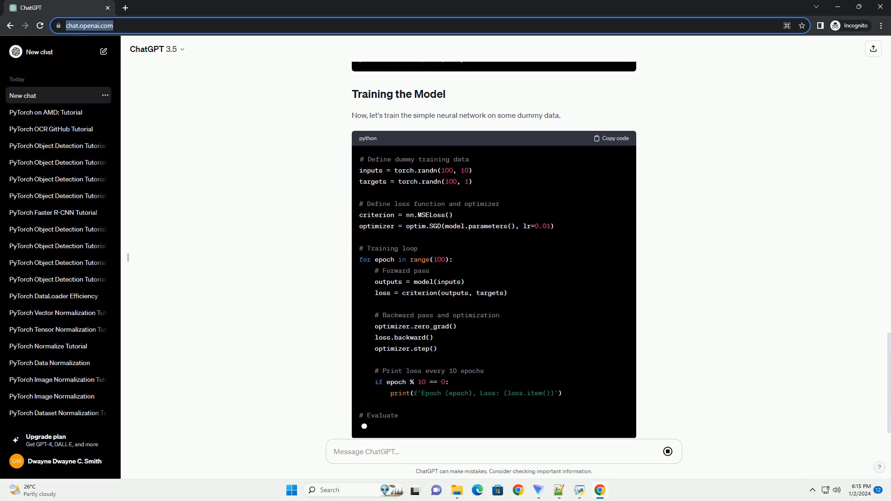
{"action": "scroll", "scroll_direction": "down", "scroll_amount": 3}
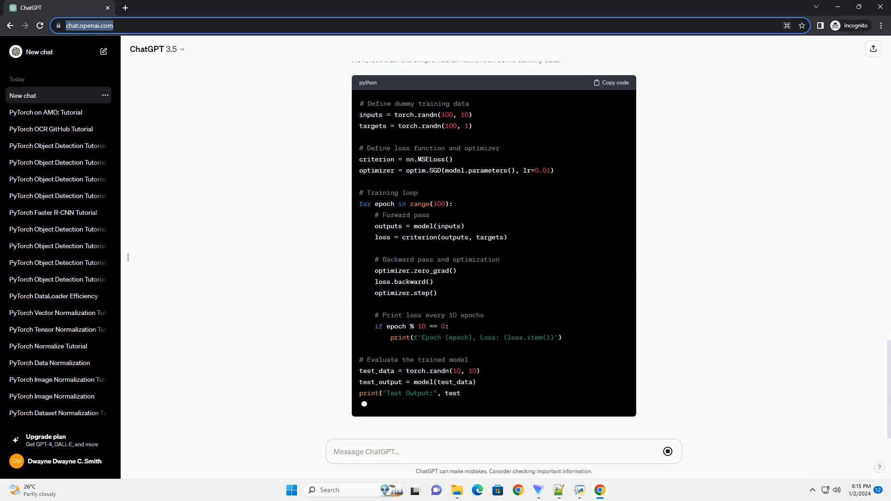
{"action": "scroll", "scroll_direction": "down", "scroll_amount": 3}
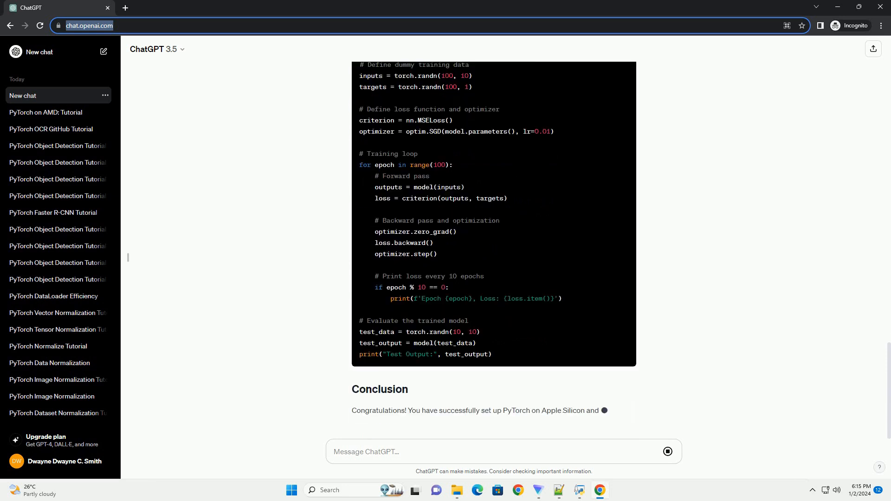
{"action": "scroll", "scroll_direction": "down", "scroll_amount": 3}
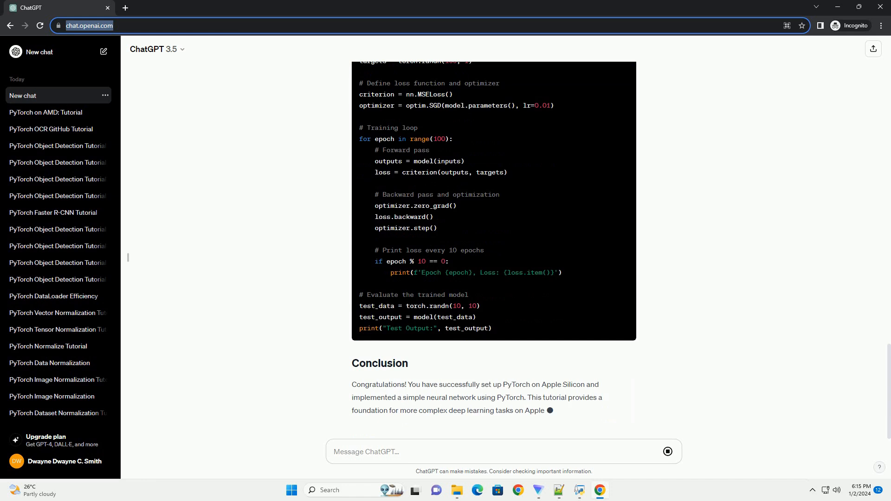
{"action": "scroll", "scroll_direction": "up", "scroll_amount": 3}
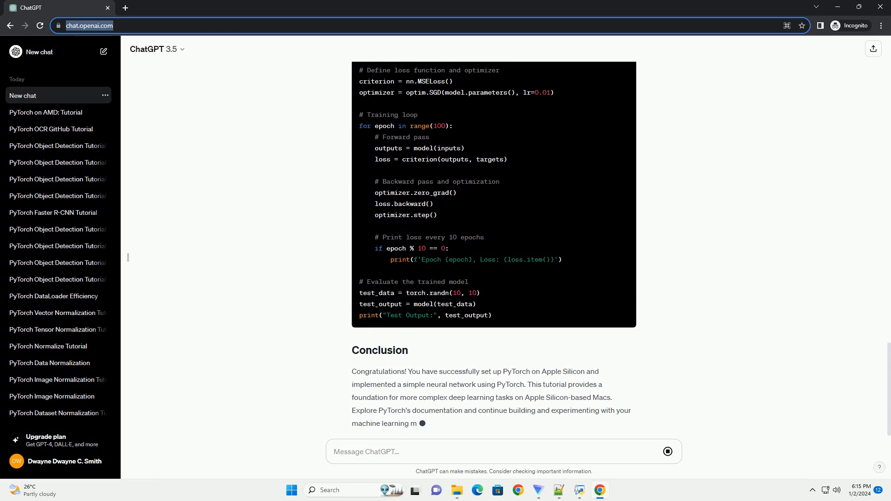